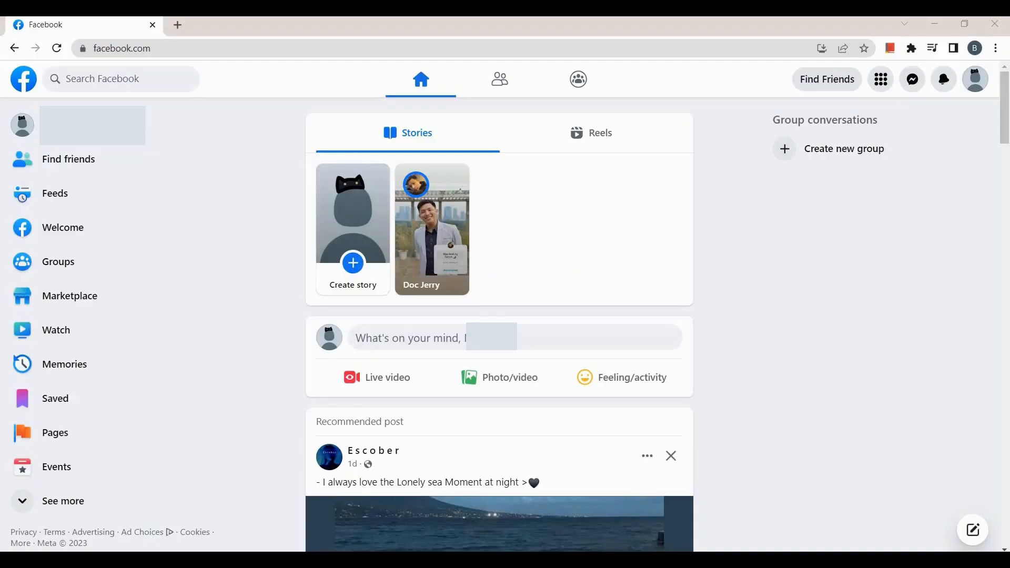
{"action": "mouse_move", "coordinate": [245, 486]}
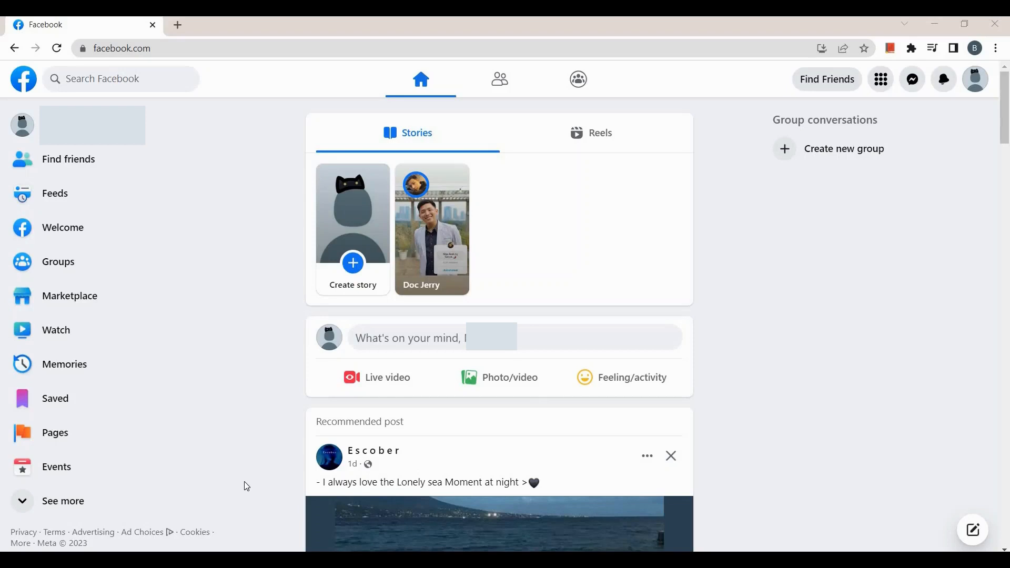
{"action": "mouse_move", "coordinate": [197, 398]}
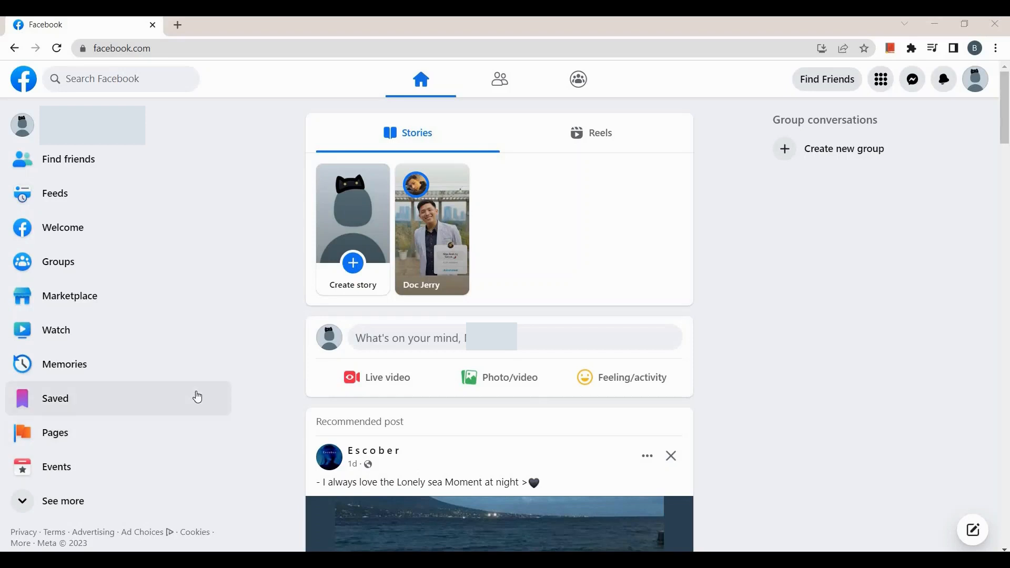
{"action": "mouse_move", "coordinate": [205, 399]}
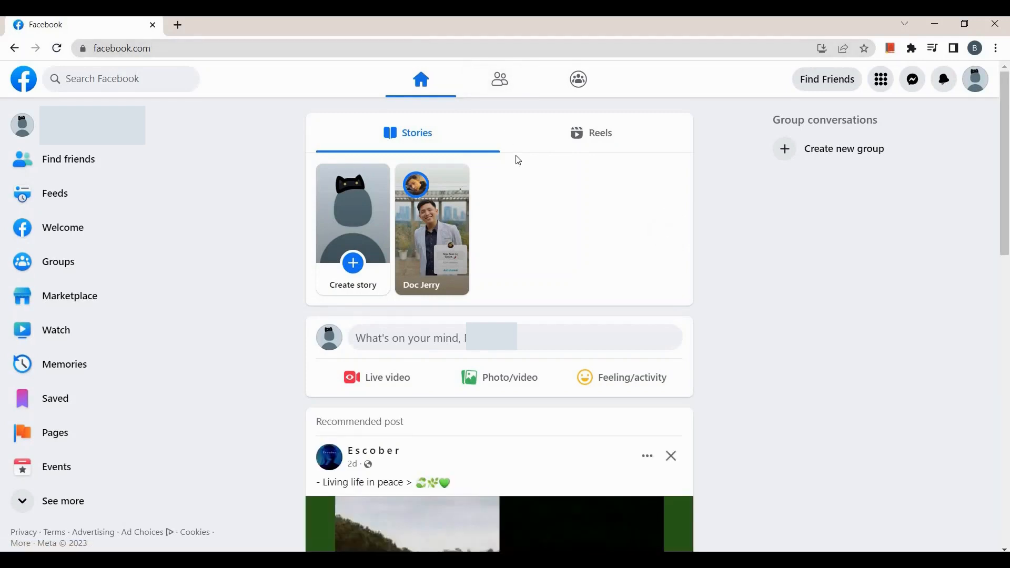
{"action": "mouse_move", "coordinate": [912, 79]}
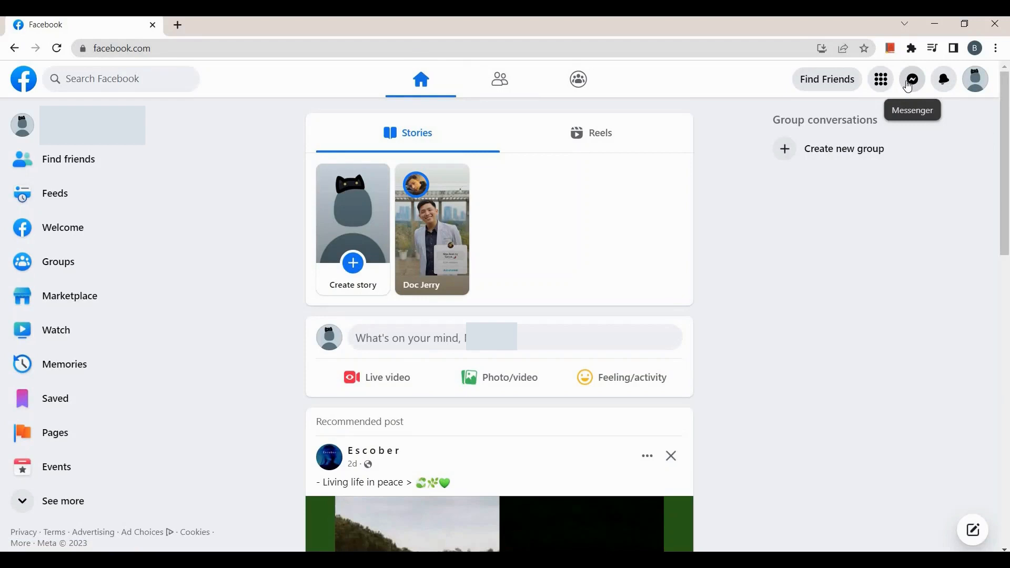
Reach the full Messenger inbox from the news feed via the top-bar chats panel.
{"action": "left_click", "coordinate": [911, 79]}
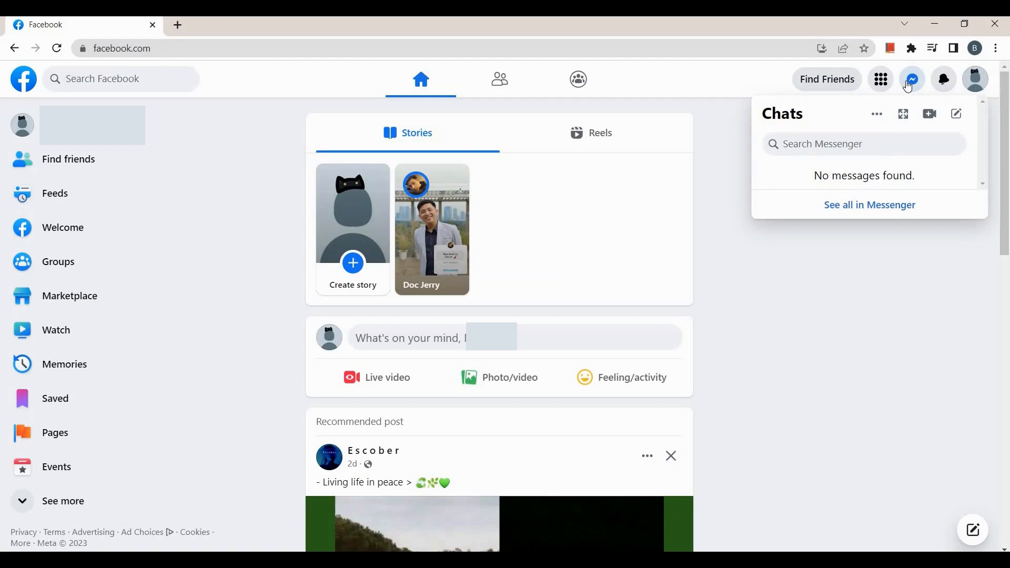
{"action": "mouse_move", "coordinate": [868, 205]}
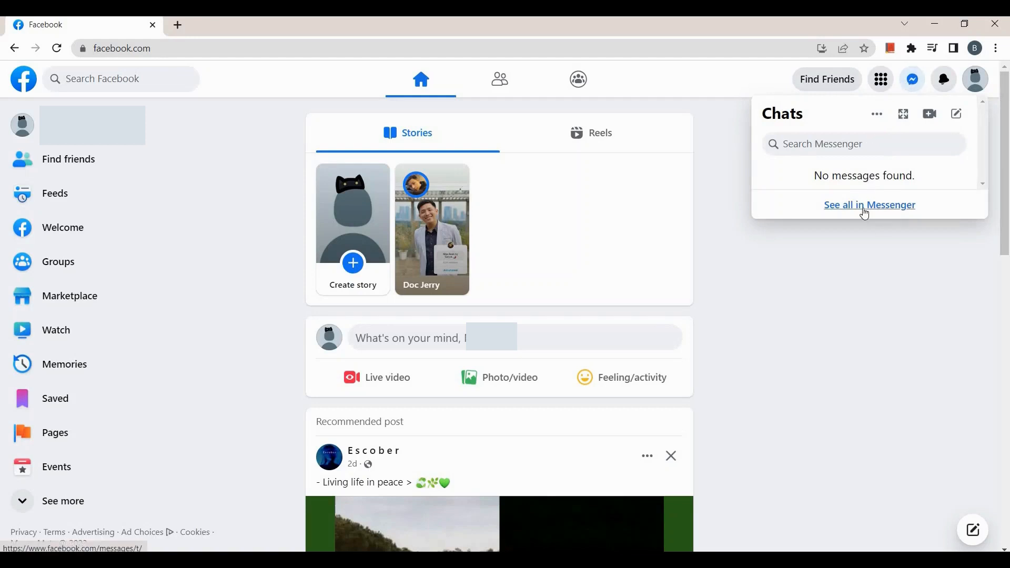
{"action": "left_click", "coordinate": [869, 205]}
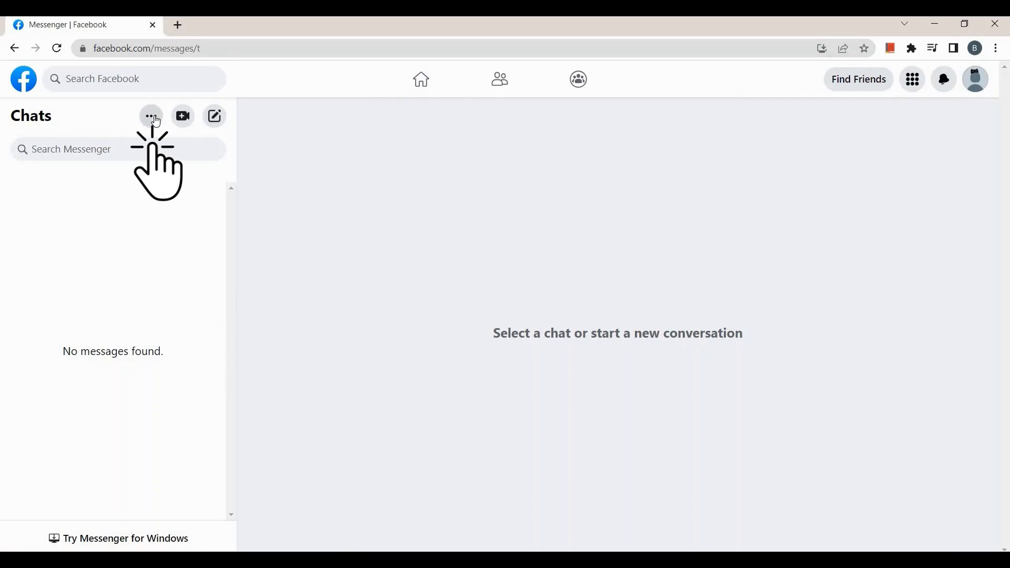
Show the Archived chats list from the Chats options menu.
{"action": "left_click", "coordinate": [151, 117]}
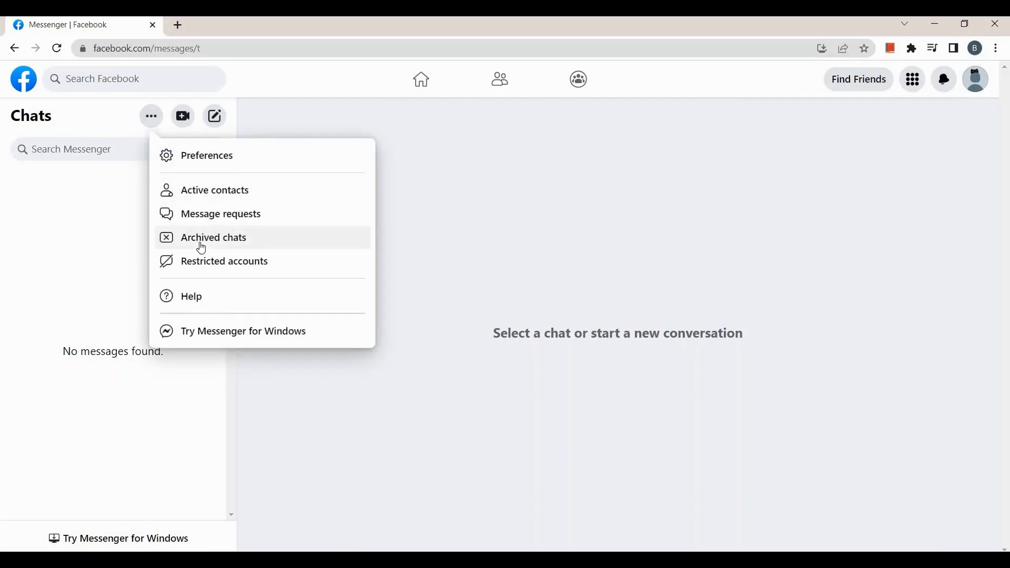
{"action": "left_click", "coordinate": [213, 236]}
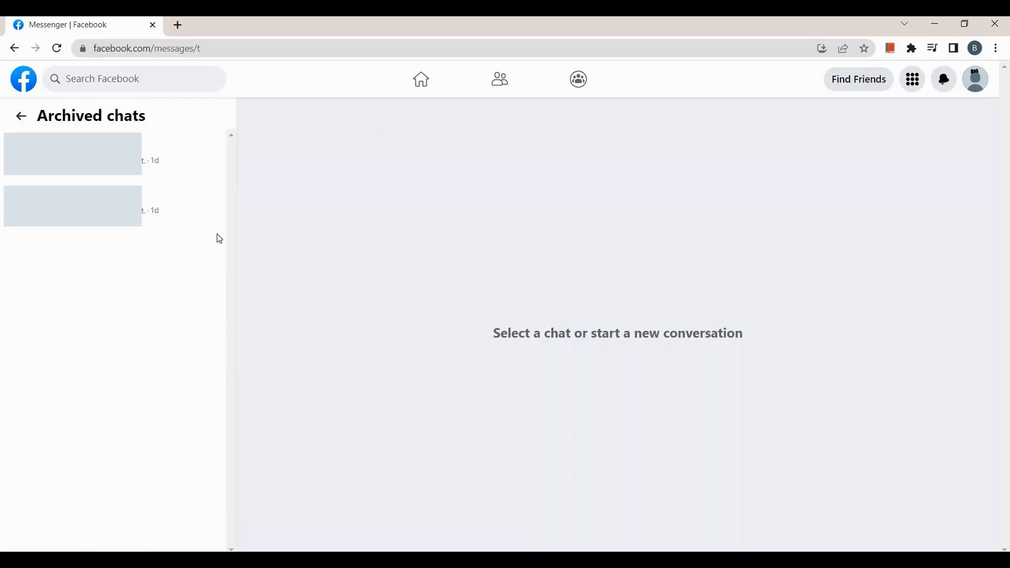
{"action": "mouse_move", "coordinate": [178, 106]}
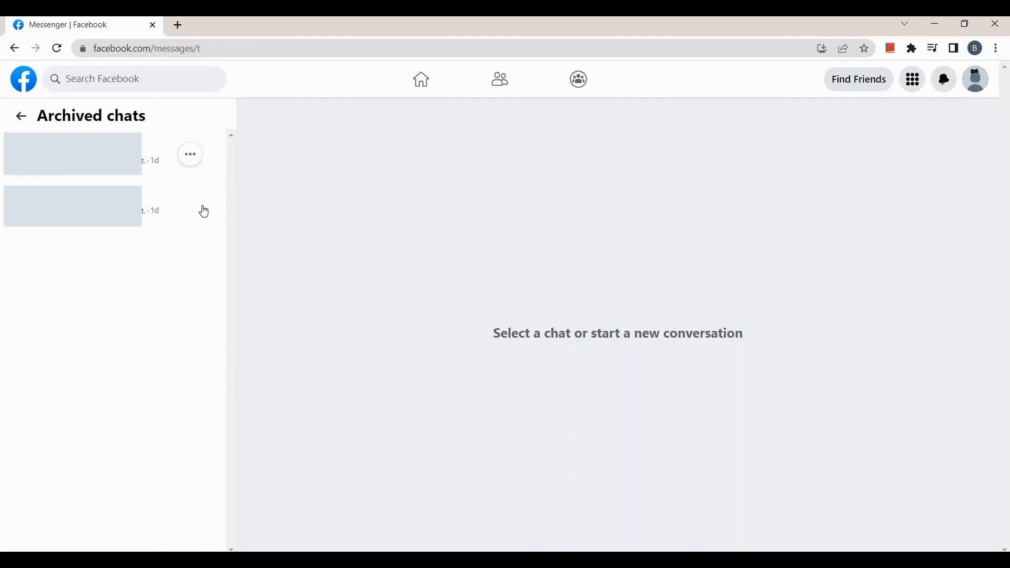
Unarchive the second archived conversation and return to the Chats inbox.
{"action": "left_click", "coordinate": [190, 207]}
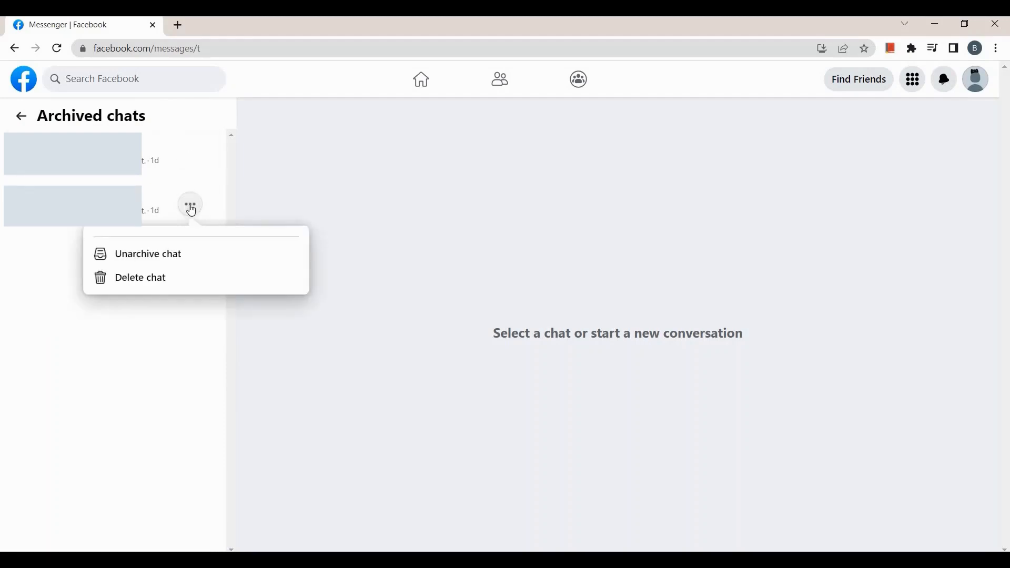
{"action": "mouse_move", "coordinate": [147, 253]}
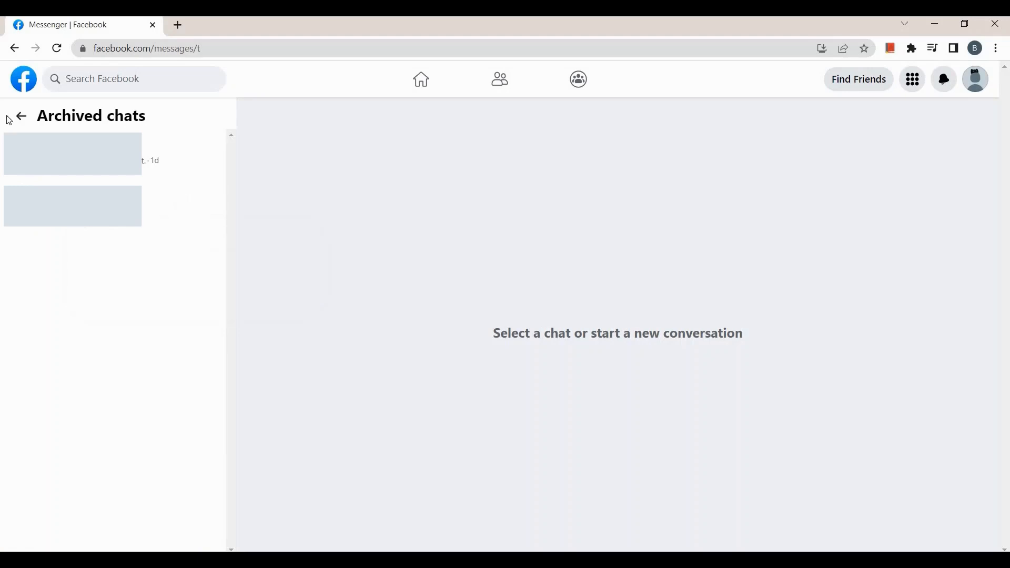
{"action": "left_click", "coordinate": [21, 115]}
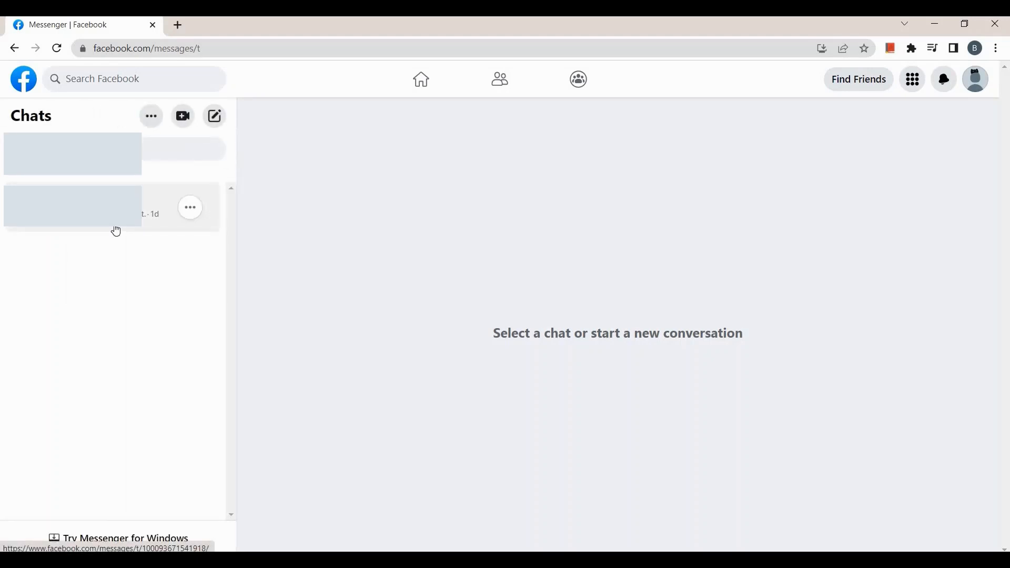